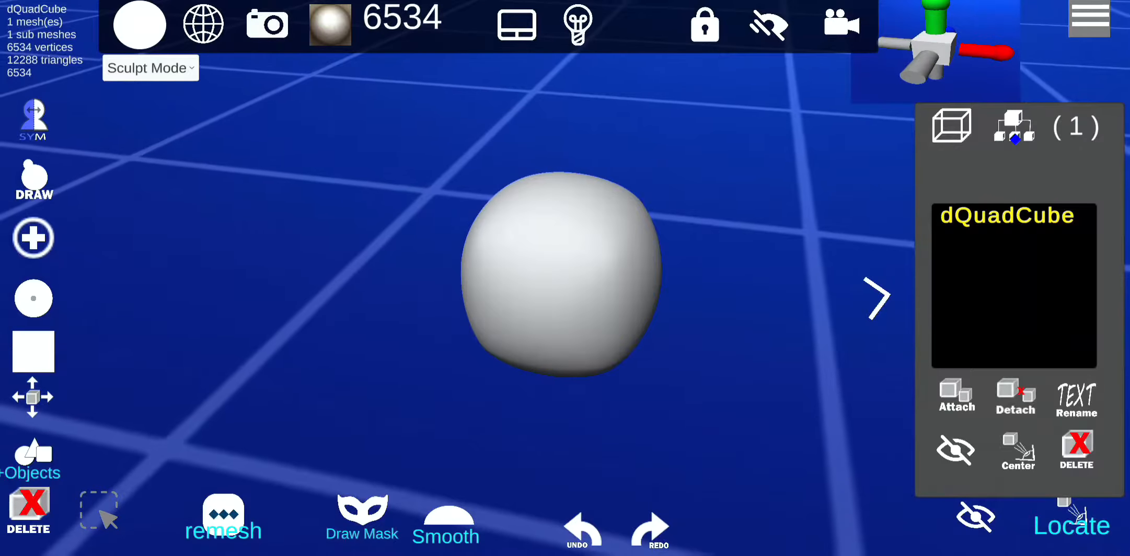
# Switch to Object Mode and open the Tube Creator from the object tools list
pyautogui.click(150, 68)
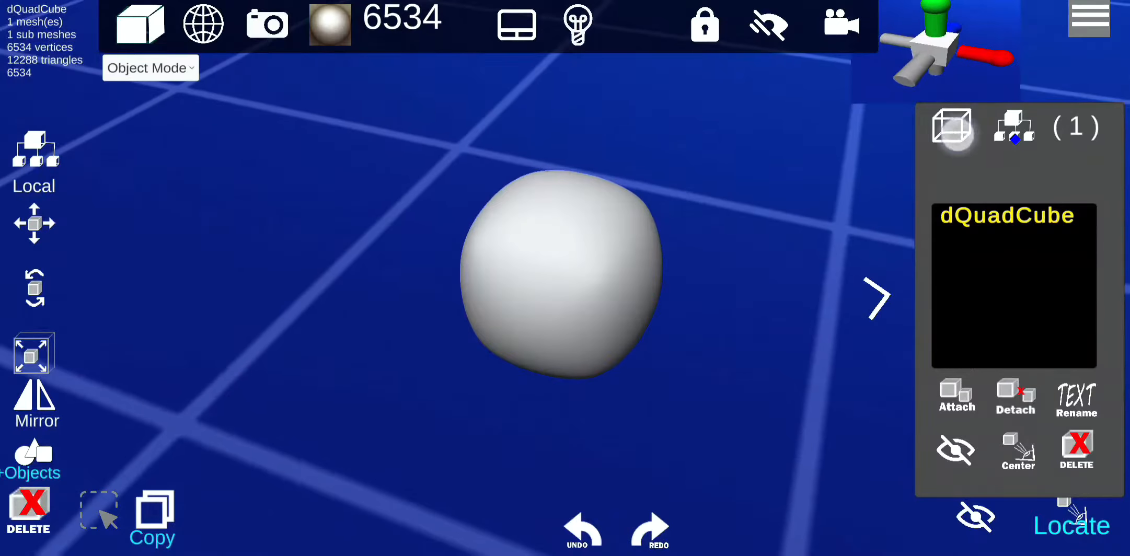
pyautogui.click(1013, 127)
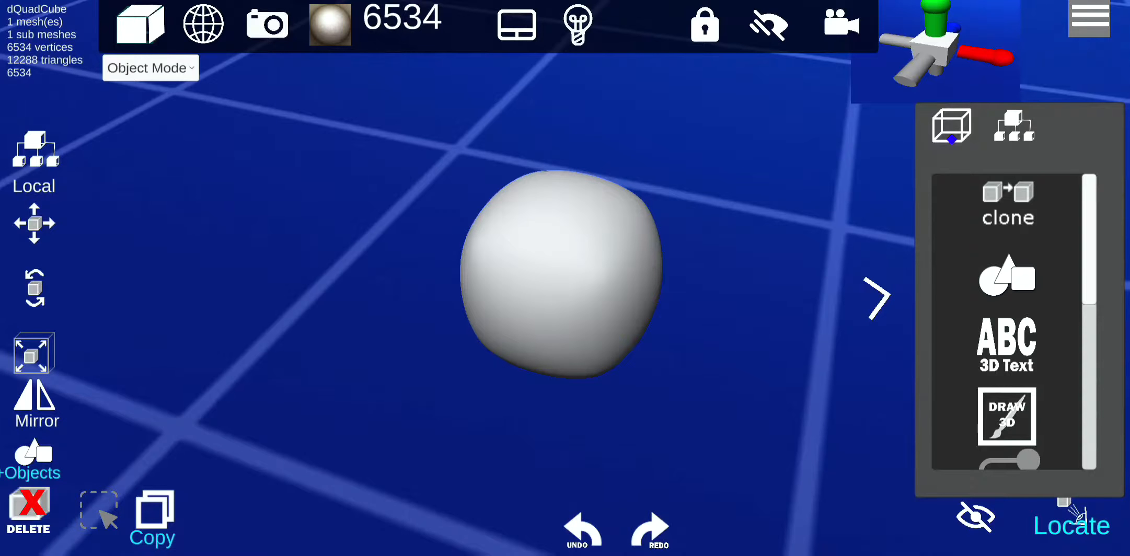
pyautogui.scroll(-3)
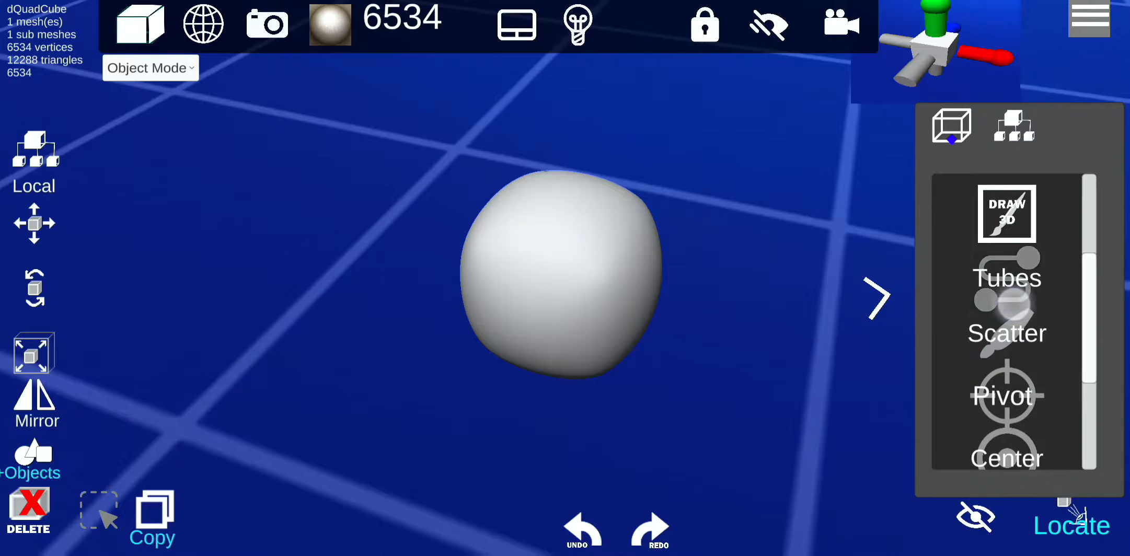
pyautogui.click(1006, 278)
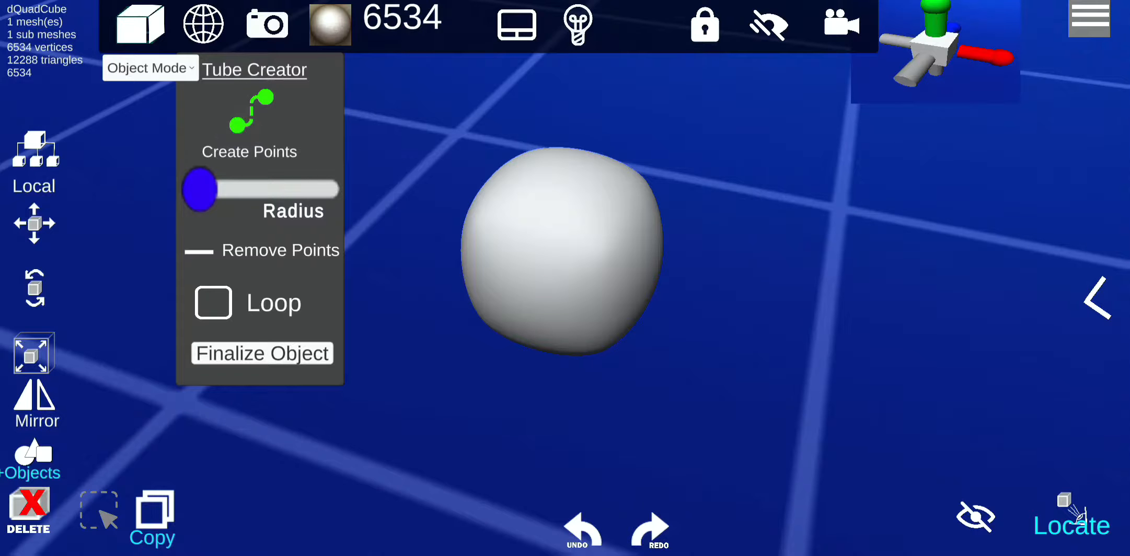
# Place seven tube points curving around the ball and give the path a slight radius
pyautogui.click(710, 151)
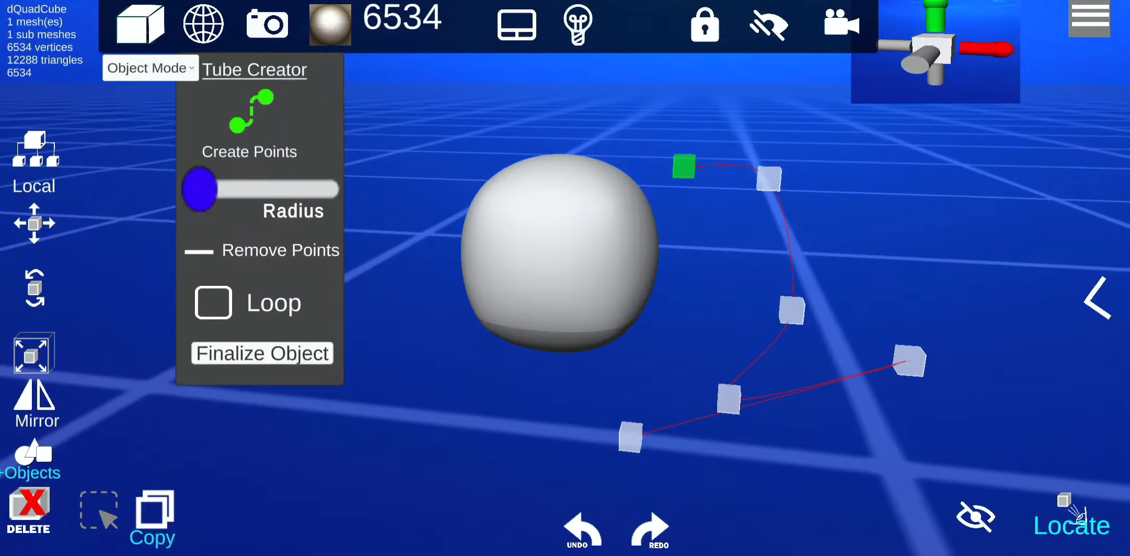
pyautogui.moveTo(728, 400); pyautogui.dragTo(698, 345)
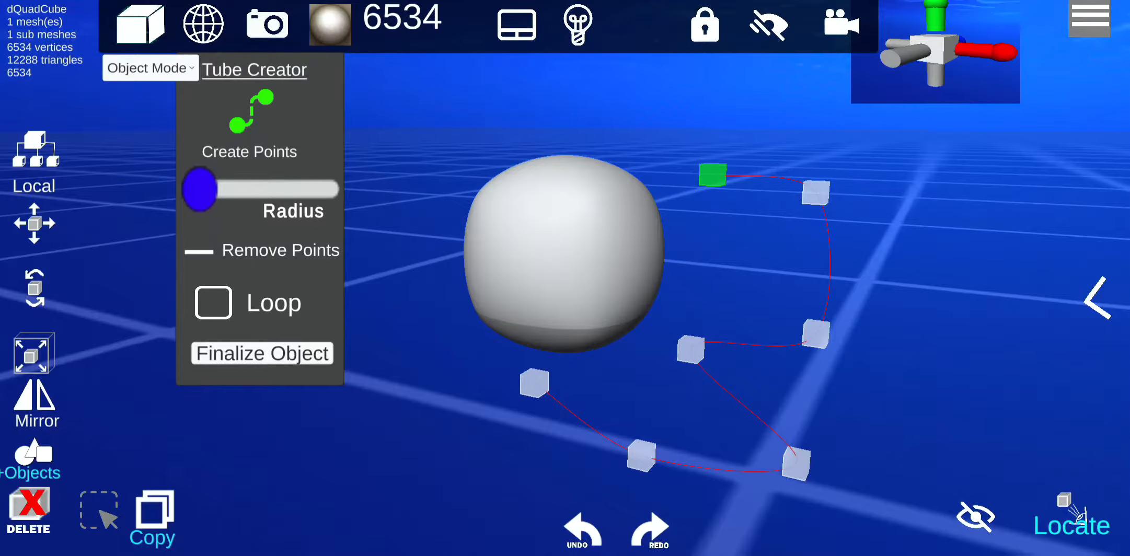
pyautogui.moveTo(200, 189); pyautogui.dragTo(223, 189)
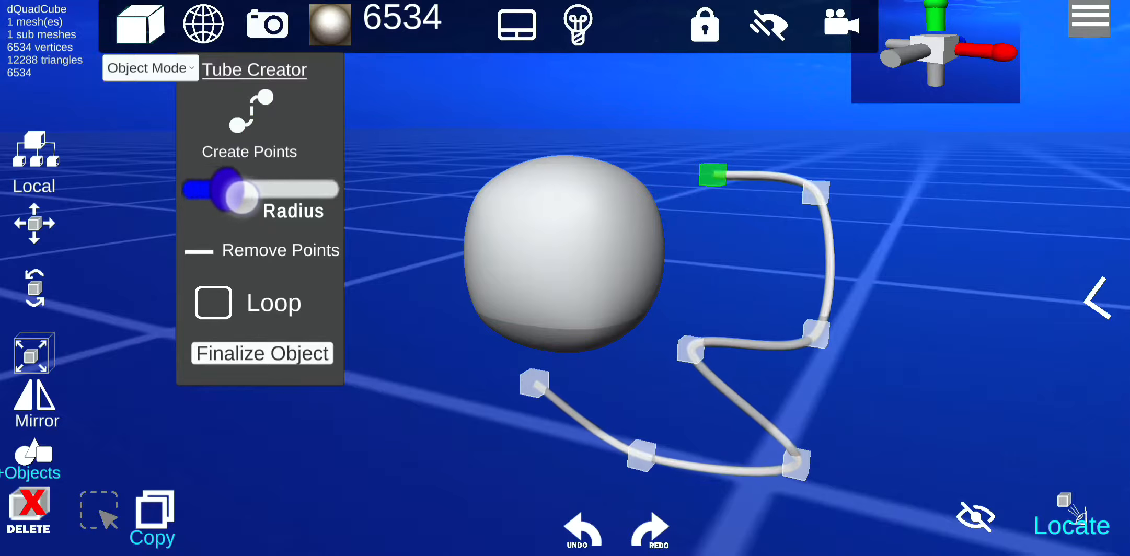
# Drag the Radius slider toward the middle for a noticeably thicker tube
pyautogui.moveTo(230, 188); pyautogui.dragTo(260, 188)
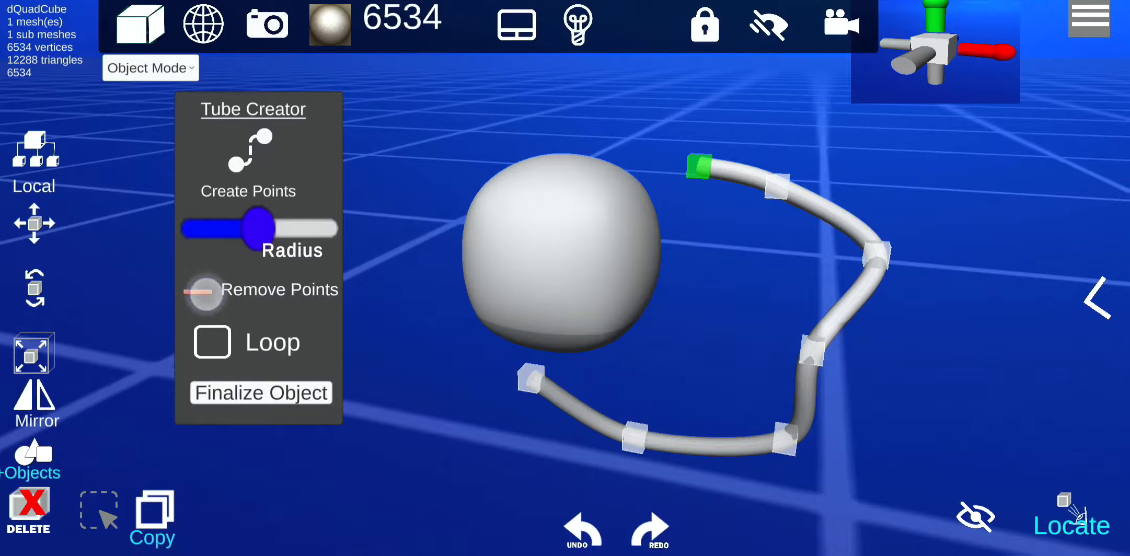
# Remove a right-side control point, test Loop, then leave the pipe open
pyautogui.click(205, 293)
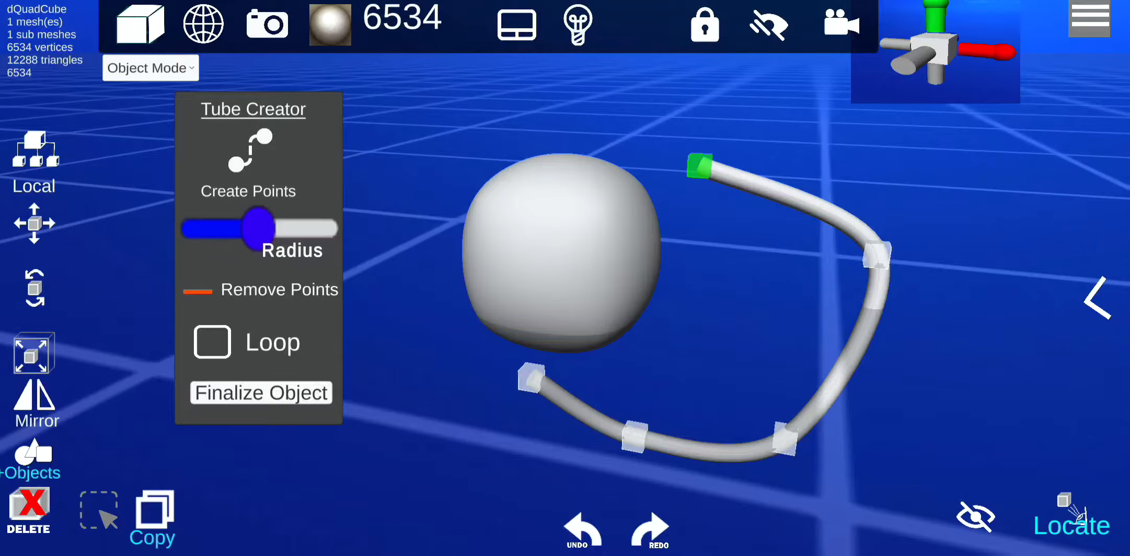
pyautogui.click(211, 341)
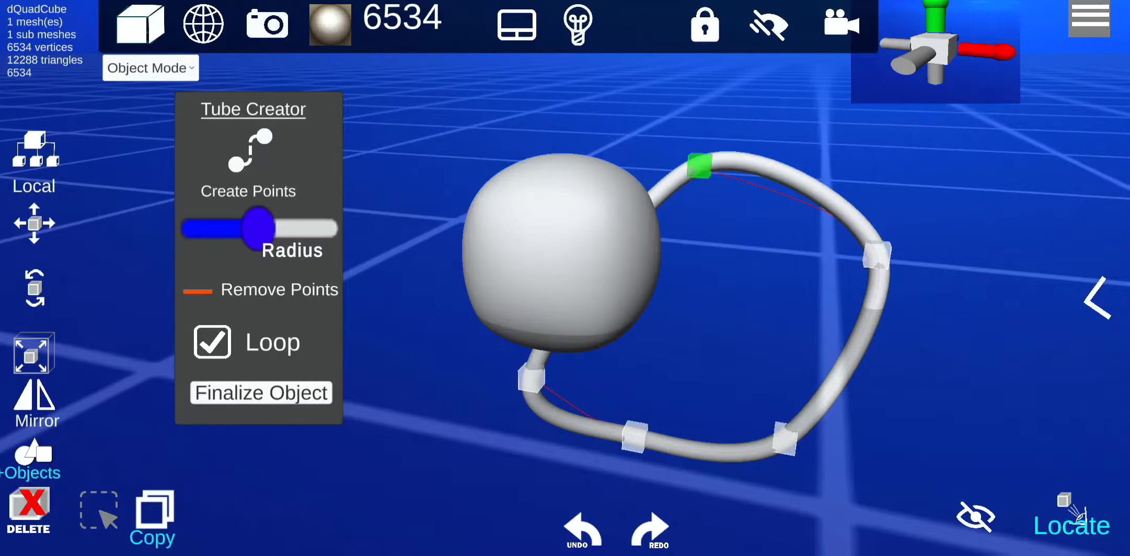
pyautogui.click(212, 341)
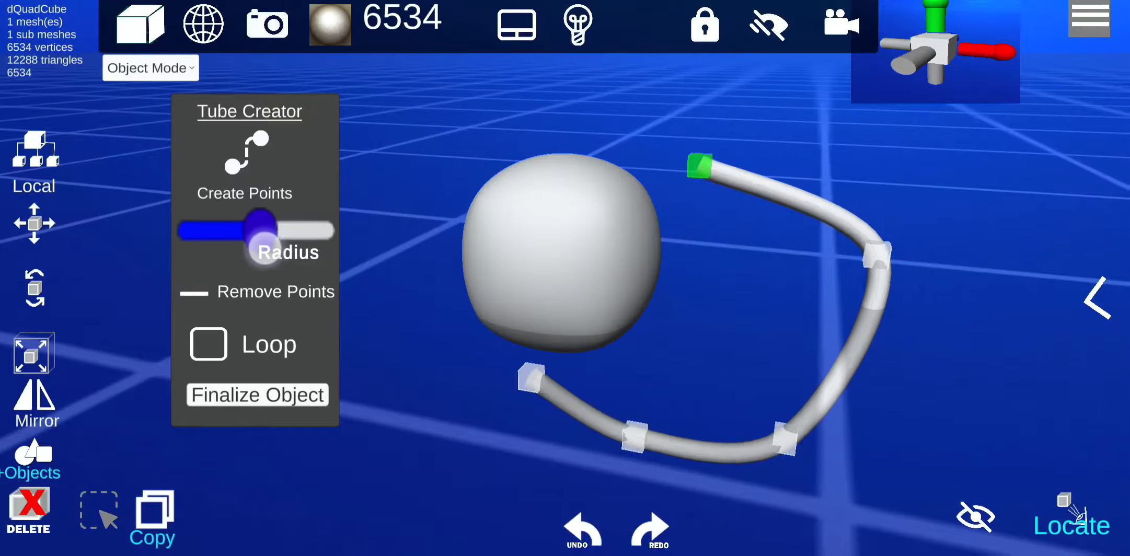
# Try thinner, maximum and minimum radius values on the tube
pyautogui.moveTo(258, 230); pyautogui.dragTo(267, 230)
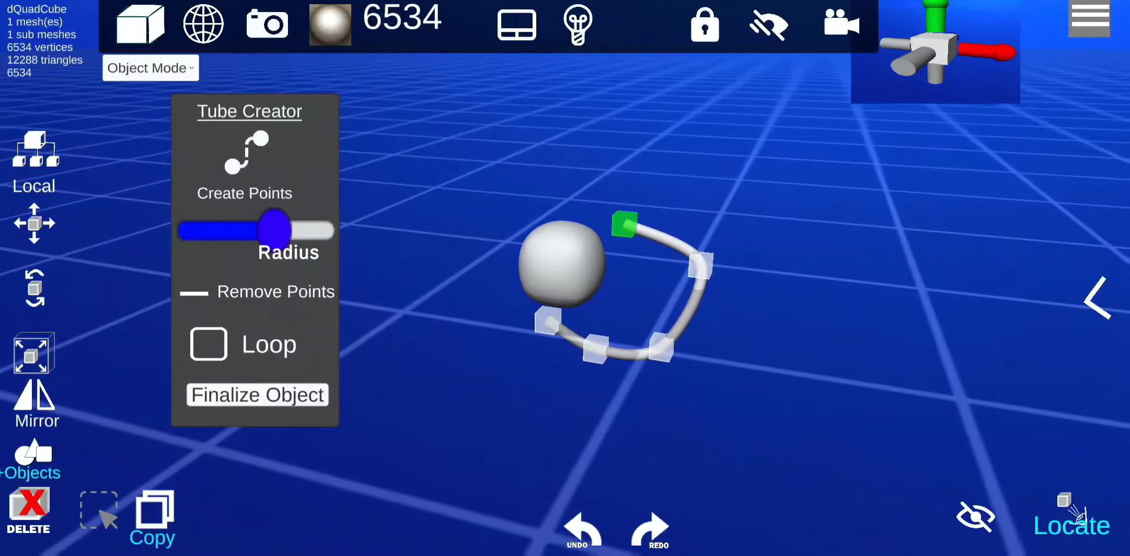
pyautogui.moveTo(272, 231); pyautogui.dragTo(227, 230)
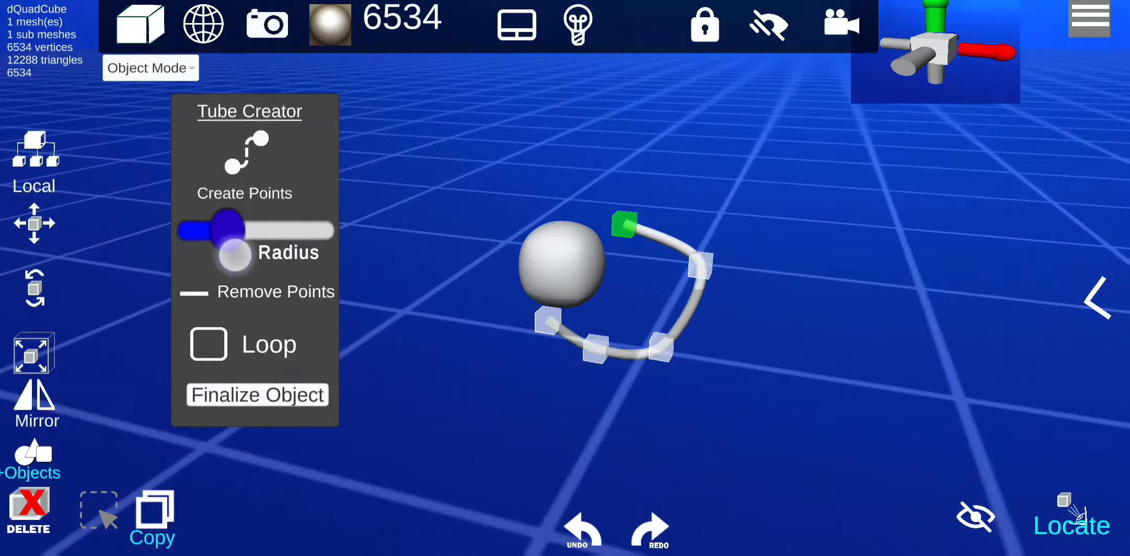
pyautogui.moveTo(236, 229); pyautogui.dragTo(317, 229)
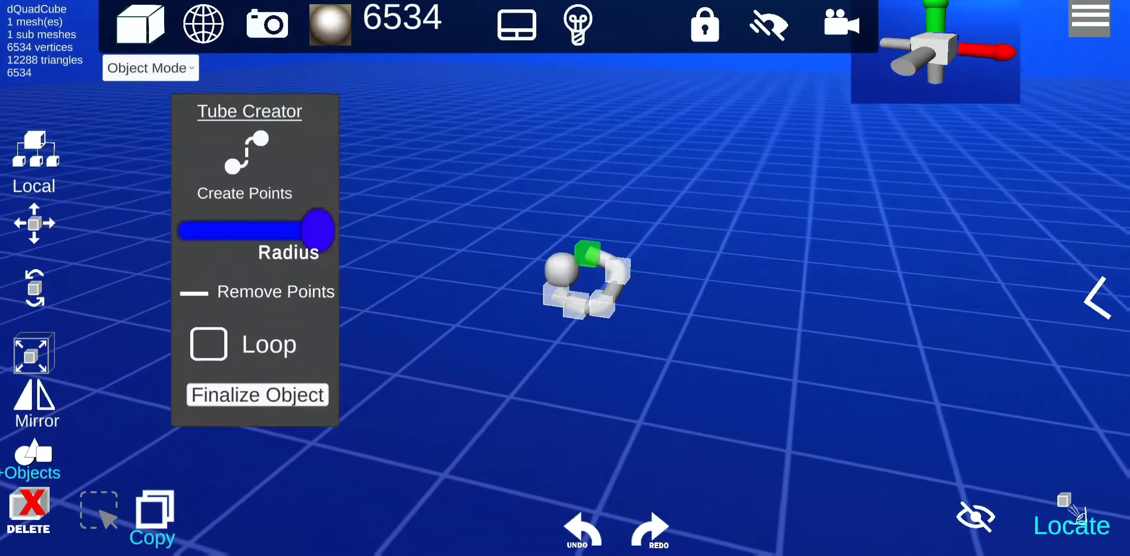
pyautogui.moveTo(310, 232); pyautogui.dragTo(346, 253)
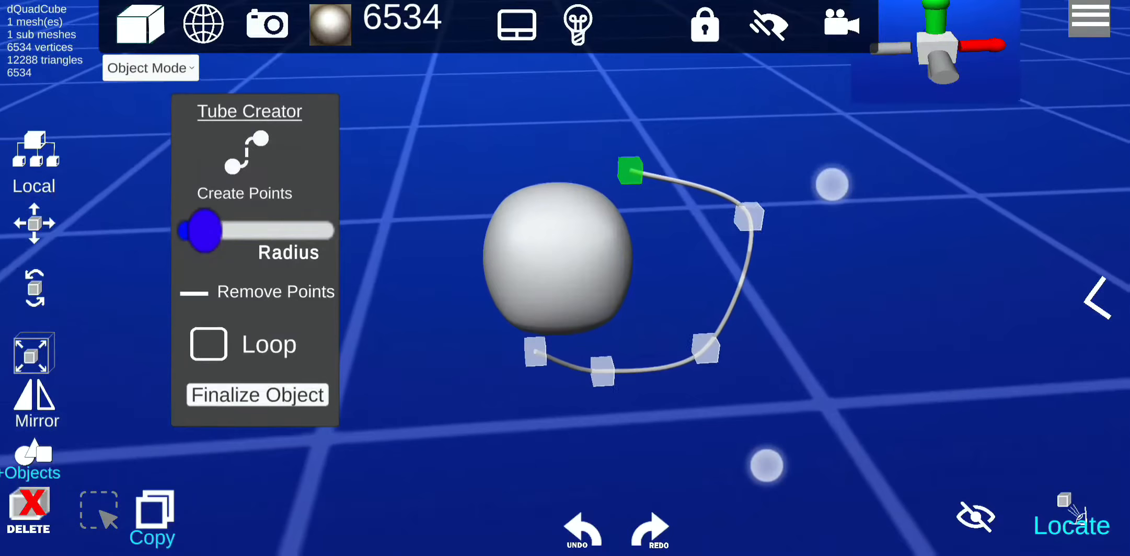
# Set the tube to medium thickness and pull its upper corner point outward
pyautogui.moveTo(201, 230); pyautogui.dragTo(241, 238)
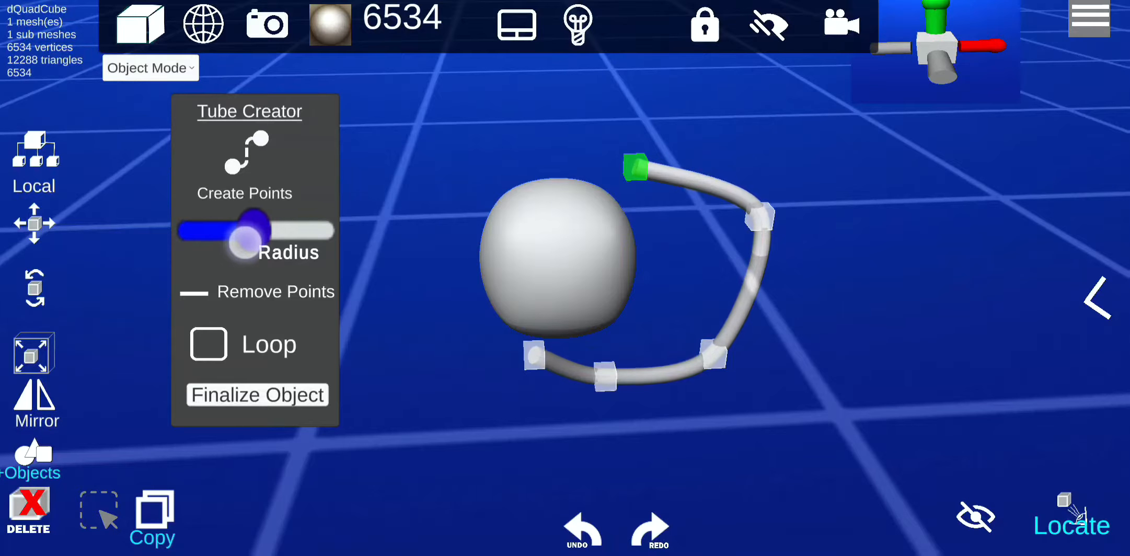
pyautogui.moveTo(246, 234); pyautogui.dragTo(259, 232)
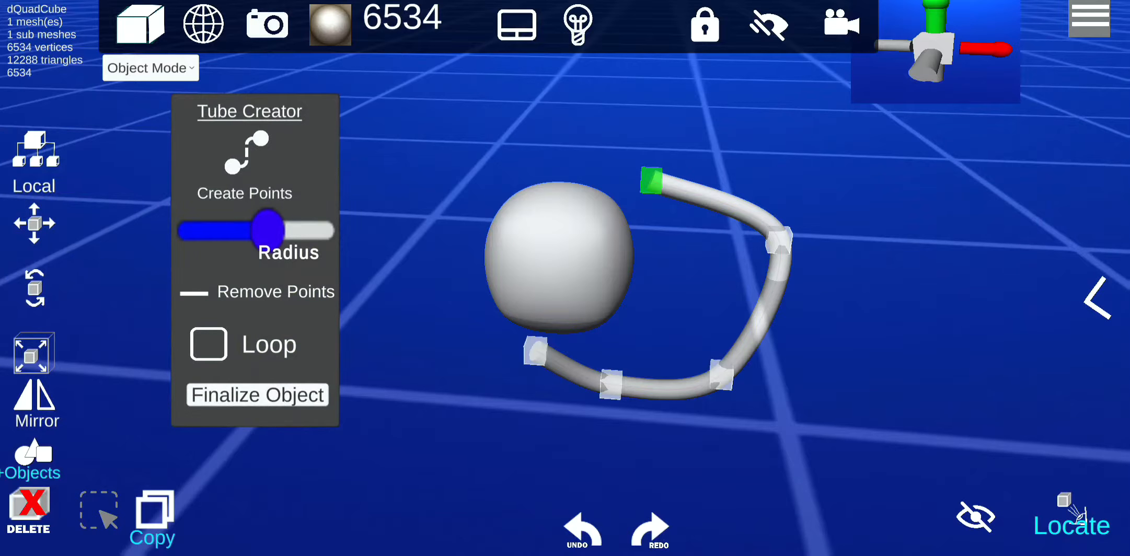
pyautogui.moveTo(782, 237); pyautogui.dragTo(811, 194)
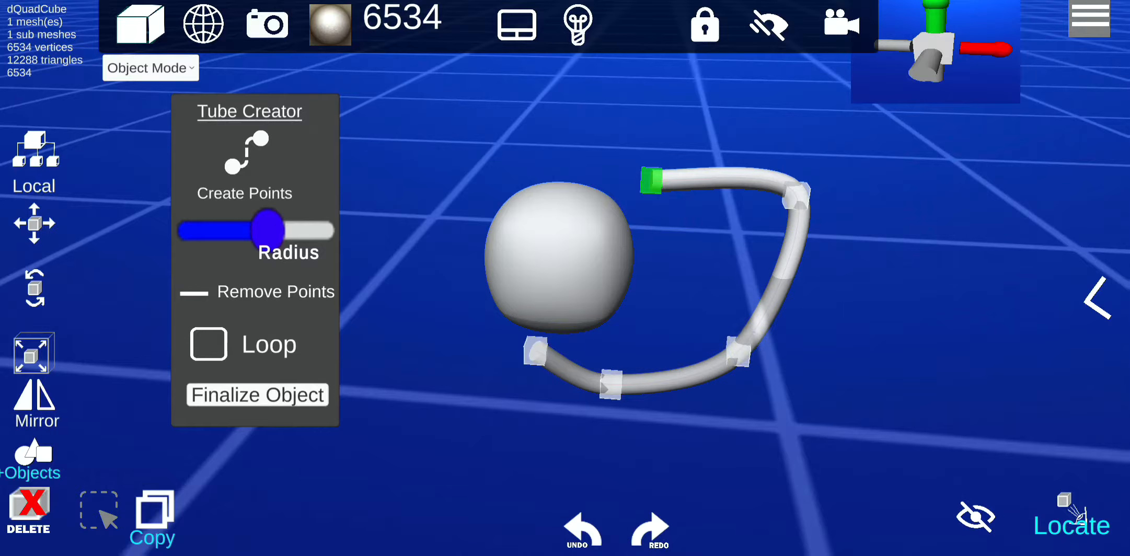
# Finalize the curved pipe and confirm Tube_Object appears in the hierarchy
pyautogui.click(256, 394)
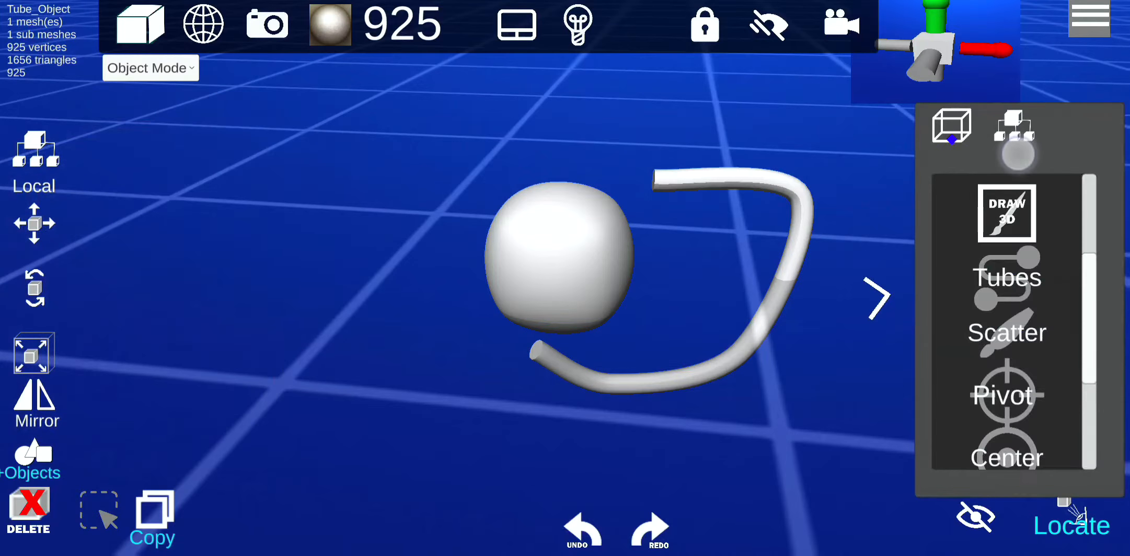
pyautogui.click(1013, 126)
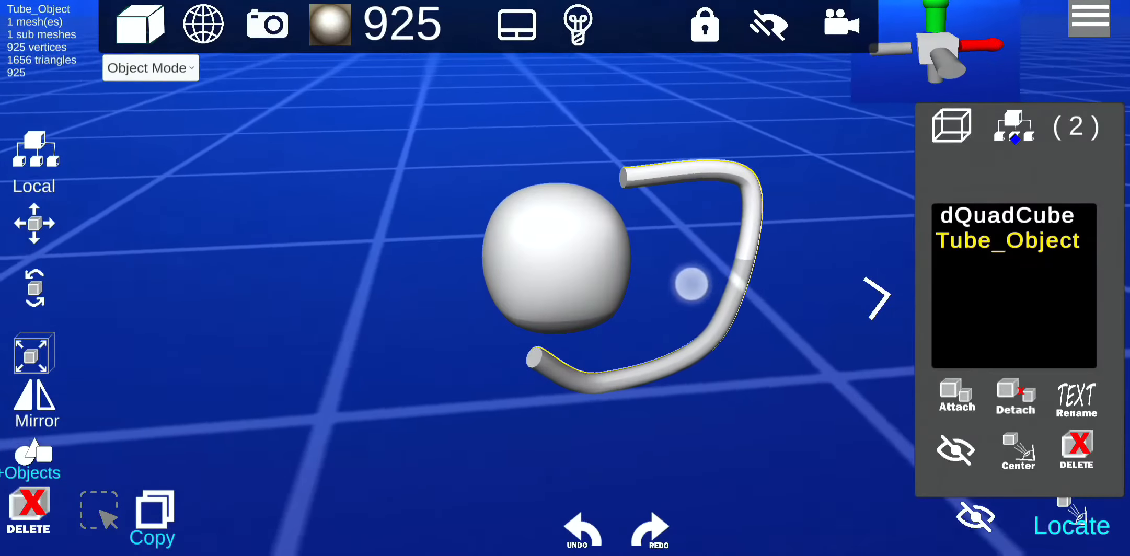
pyautogui.click(1014, 126)
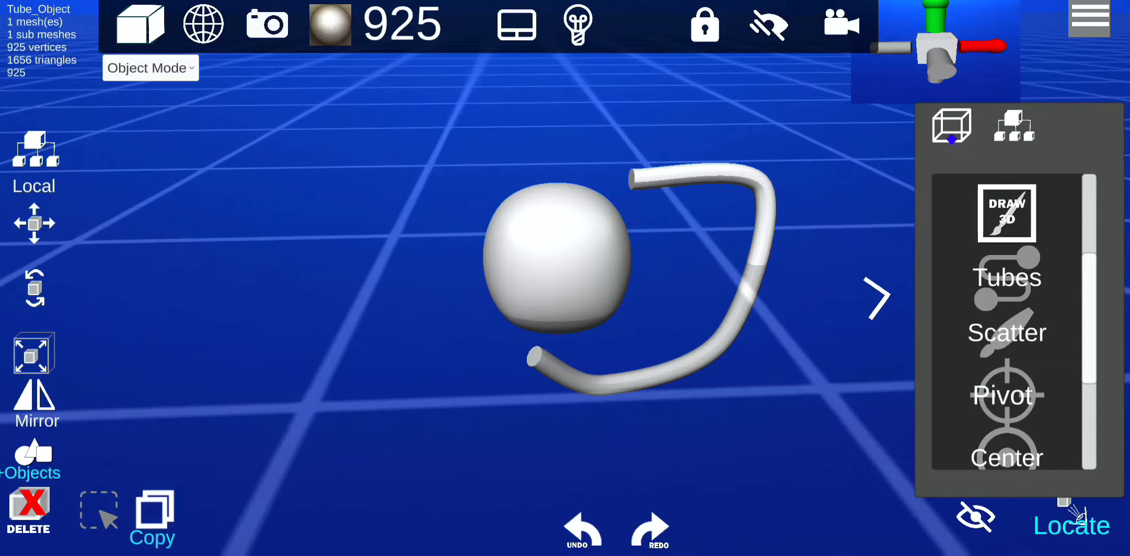
pyautogui.click(1006, 277)
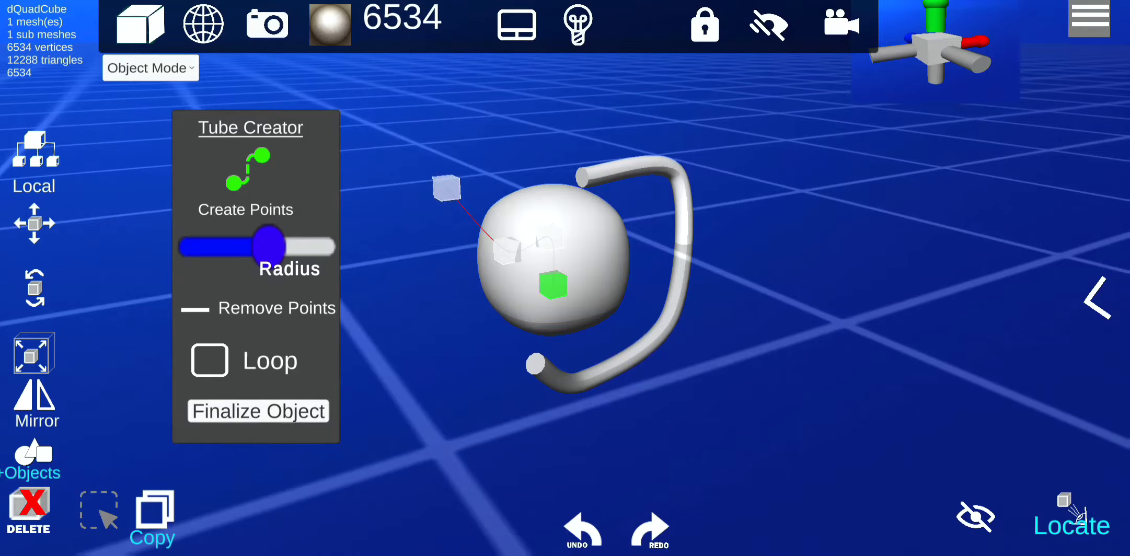
# Adjust the second tube to medium thickness and place its point across the ball's front
pyautogui.moveTo(258, 247); pyautogui.dragTo(255, 247)
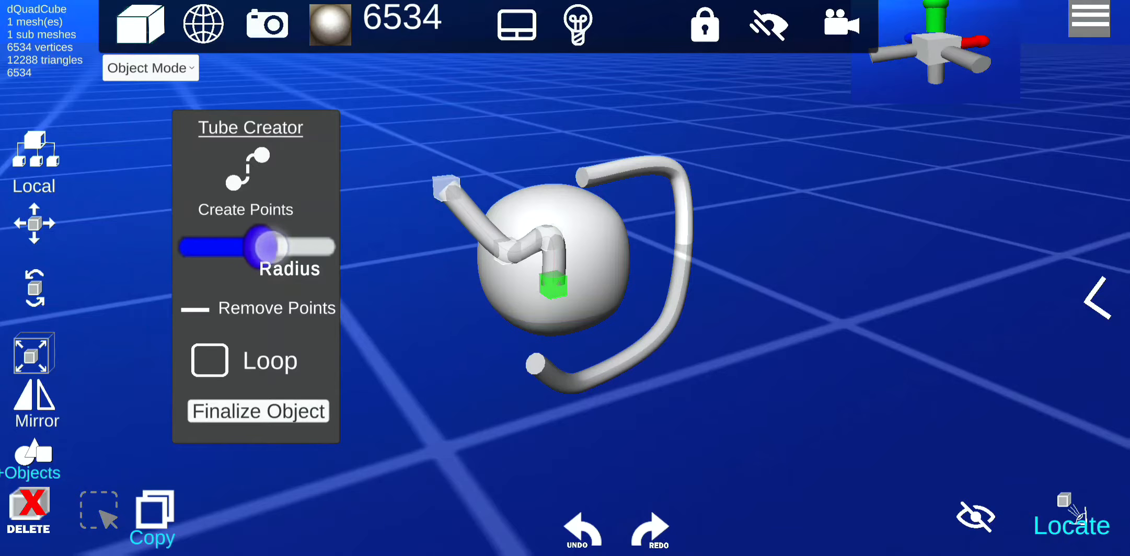
pyautogui.moveTo(278, 247); pyautogui.dragTo(256, 247)
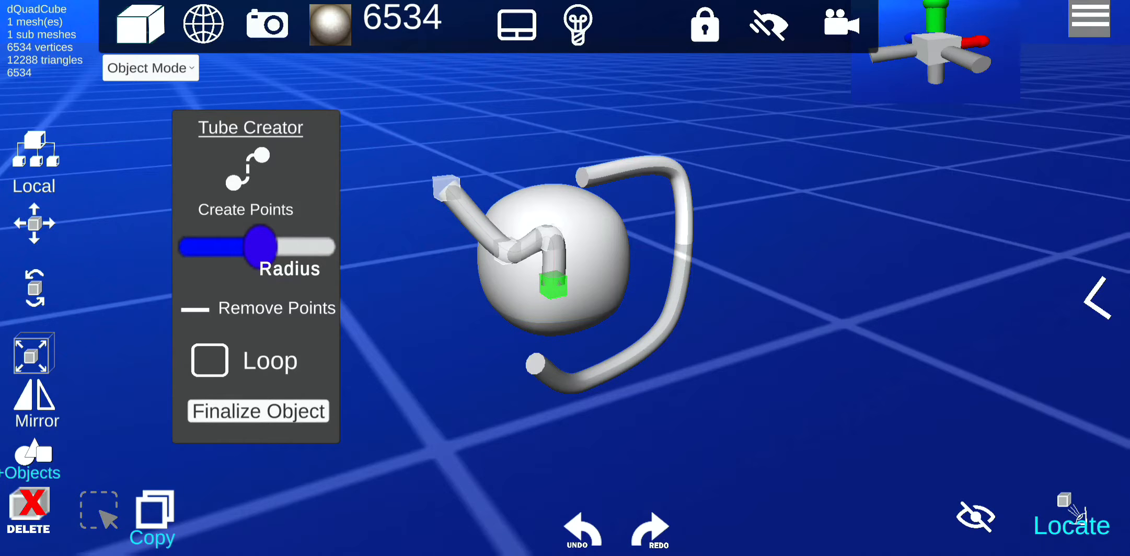
pyautogui.click(865, 351)
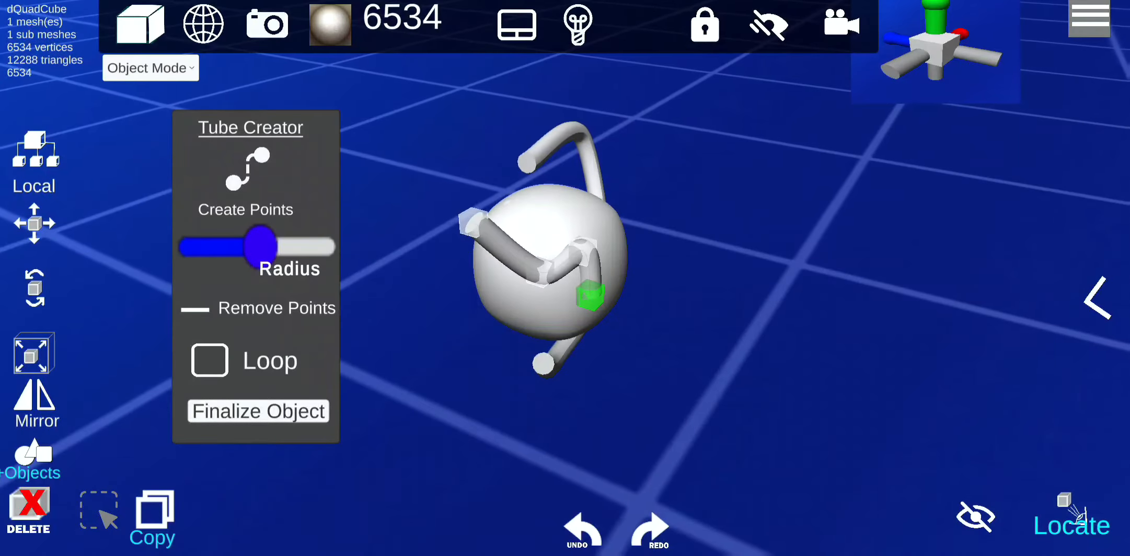
# Check the scene hierarchy and reopen the Tube Creator settings
pyautogui.click(1097, 298)
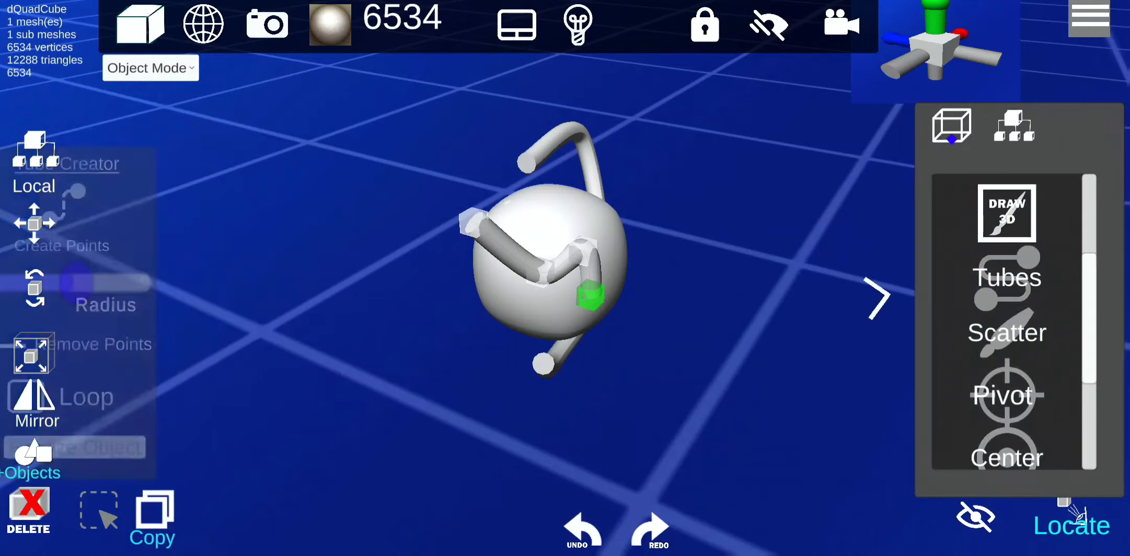
pyautogui.click(1014, 125)
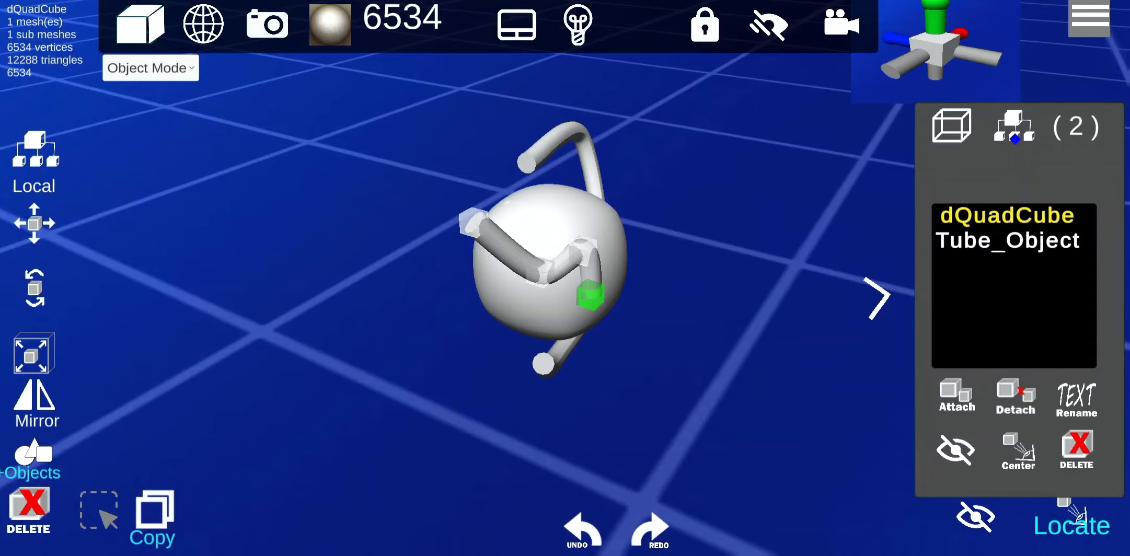
pyautogui.click(1013, 126)
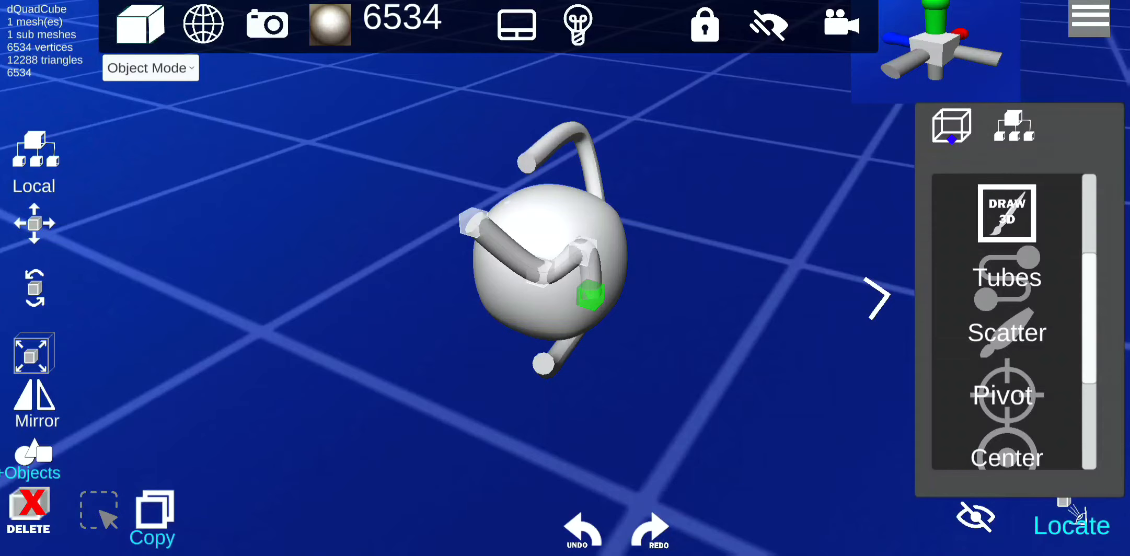
pyautogui.click(1006, 278)
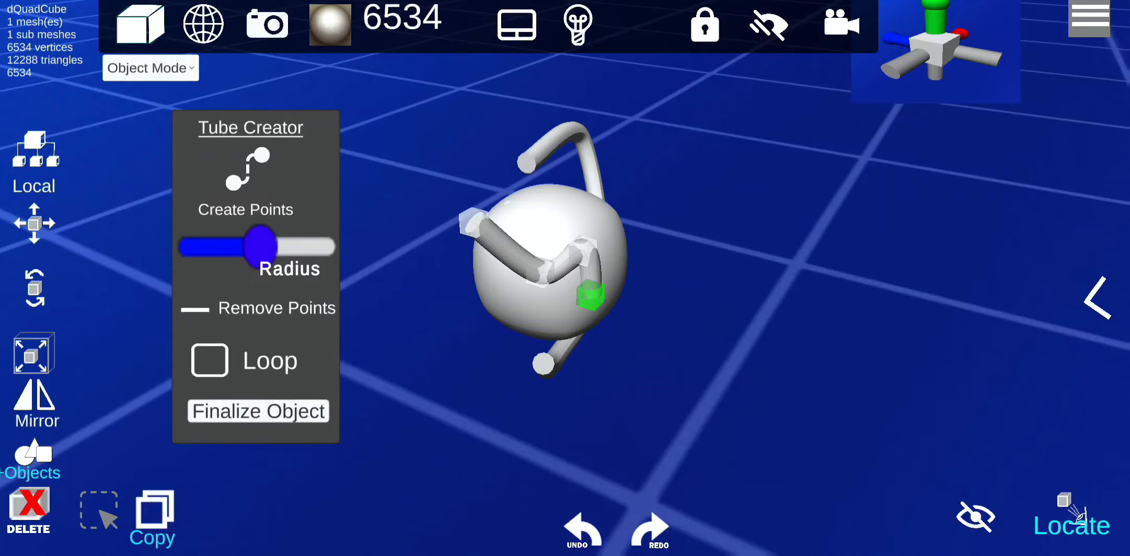
# Close the second tube into a loop and finalize it as an object
pyautogui.click(209, 360)
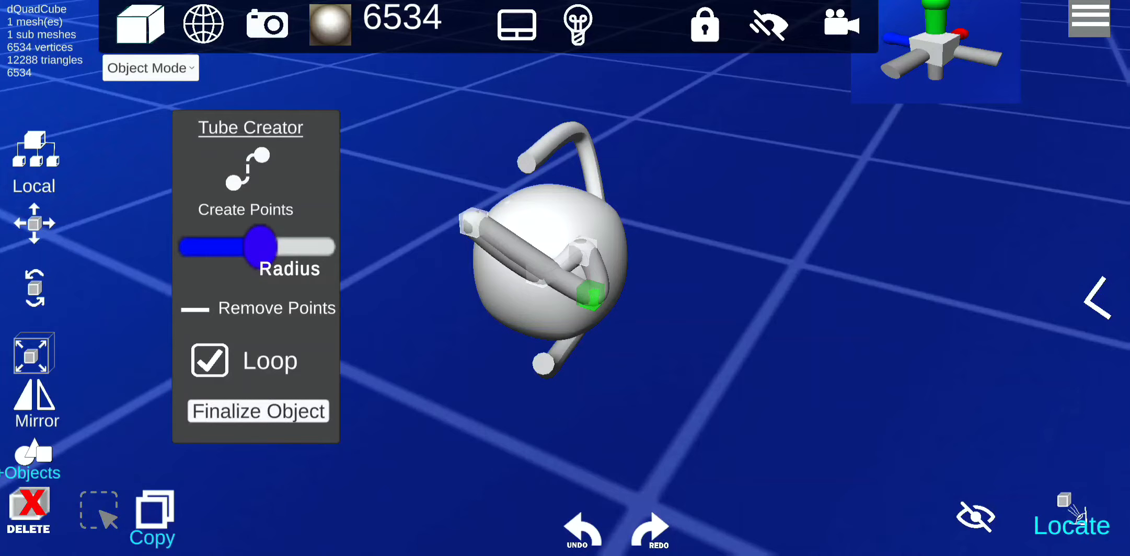
pyautogui.click(257, 411)
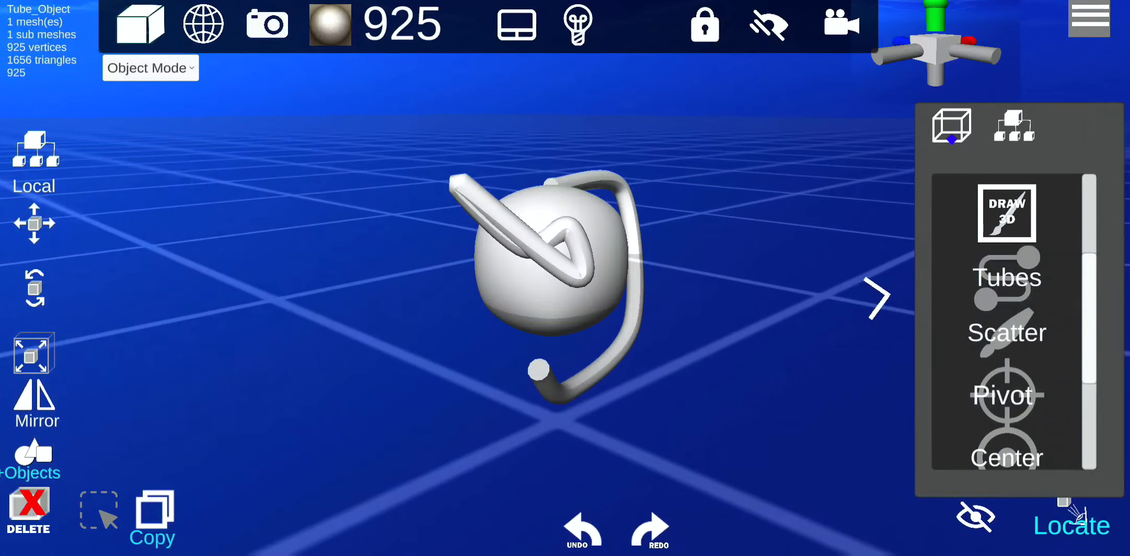
pyautogui.click(1014, 126)
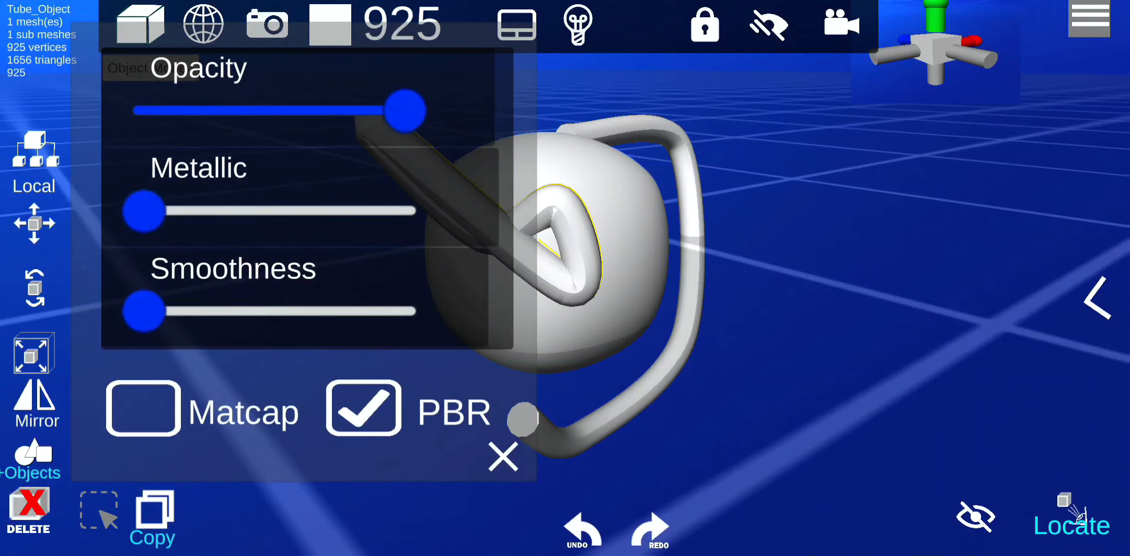
# Preview Matcap on the looped tube, revert to PBR, and close material settings
pyautogui.click(142, 408)
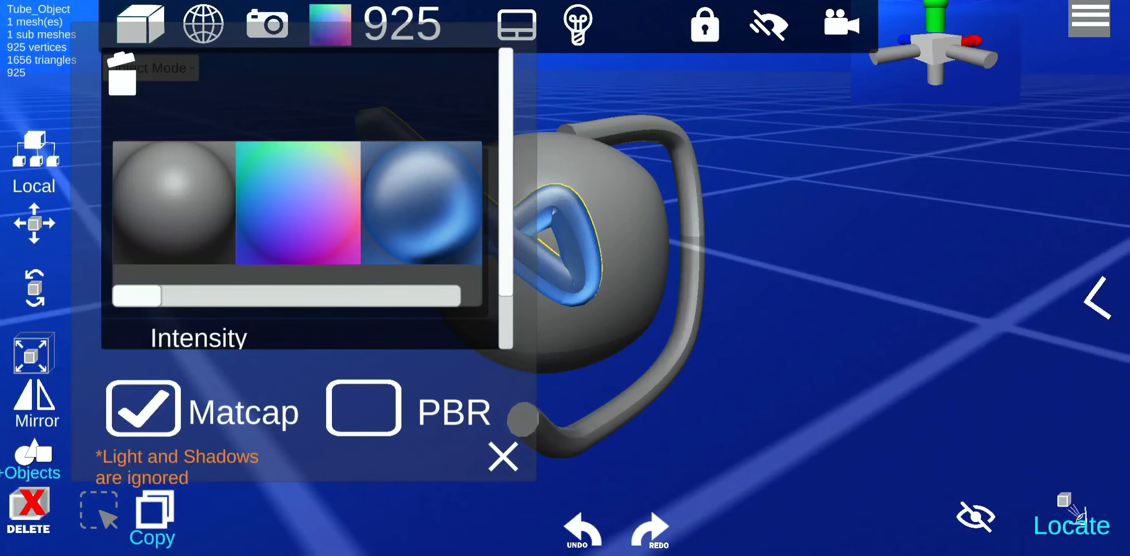
pyautogui.click(363, 408)
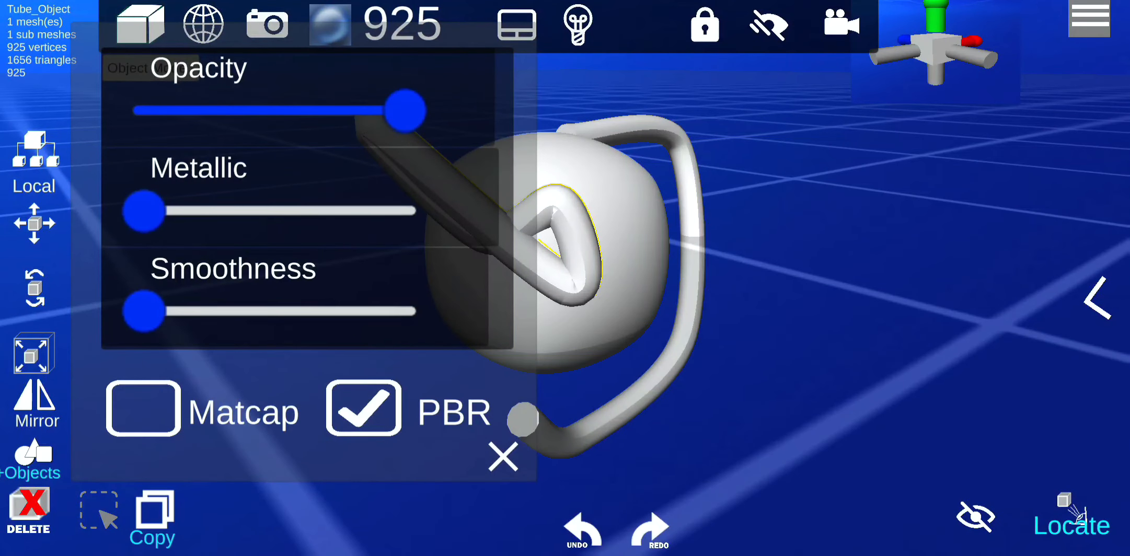
pyautogui.click(502, 458)
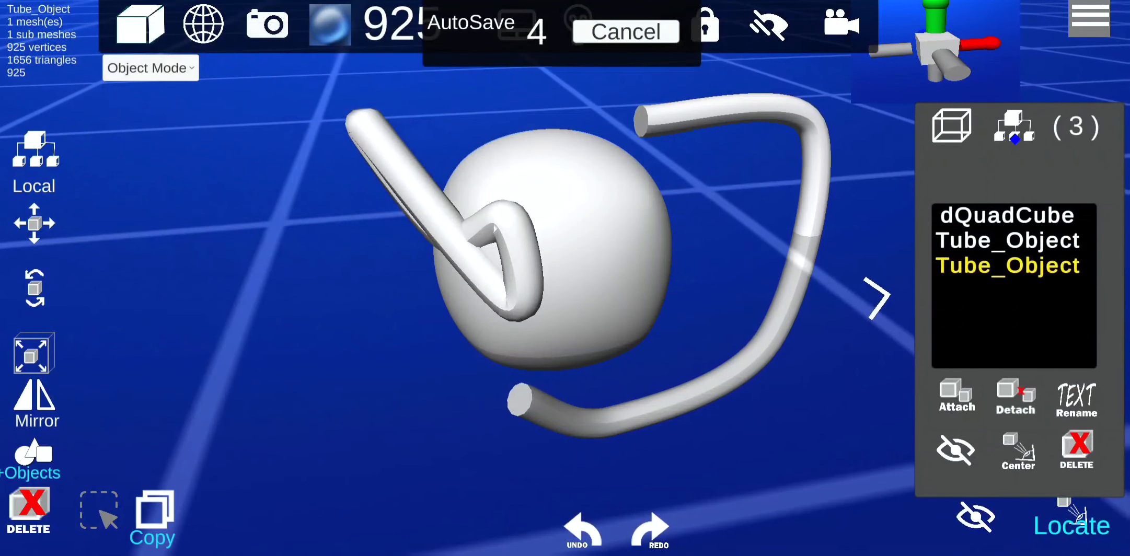